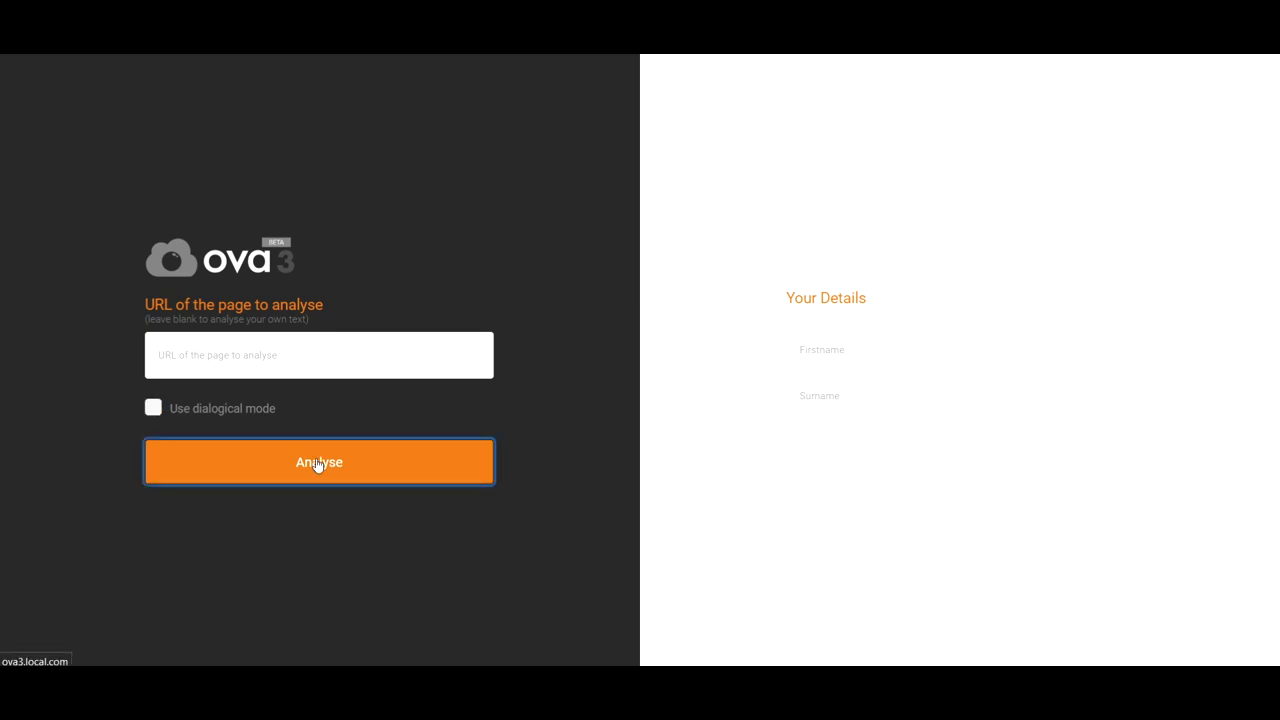
Start an own-text analysis with 'This object looks red, so it is red. But it's illuminated by red light.'.
{"action": "left_click", "coordinate": [319, 462]}
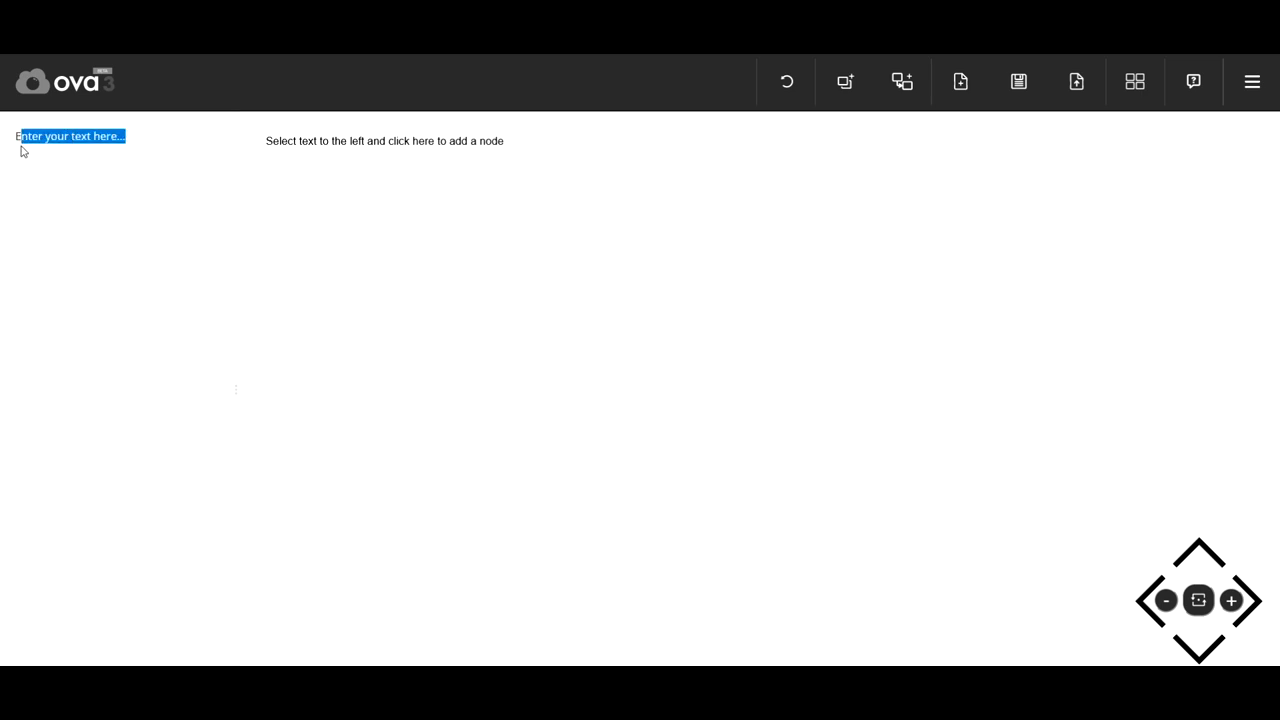
{"action": "type", "text": "This object looks red, so it is red. But it's illuminated by red light."}
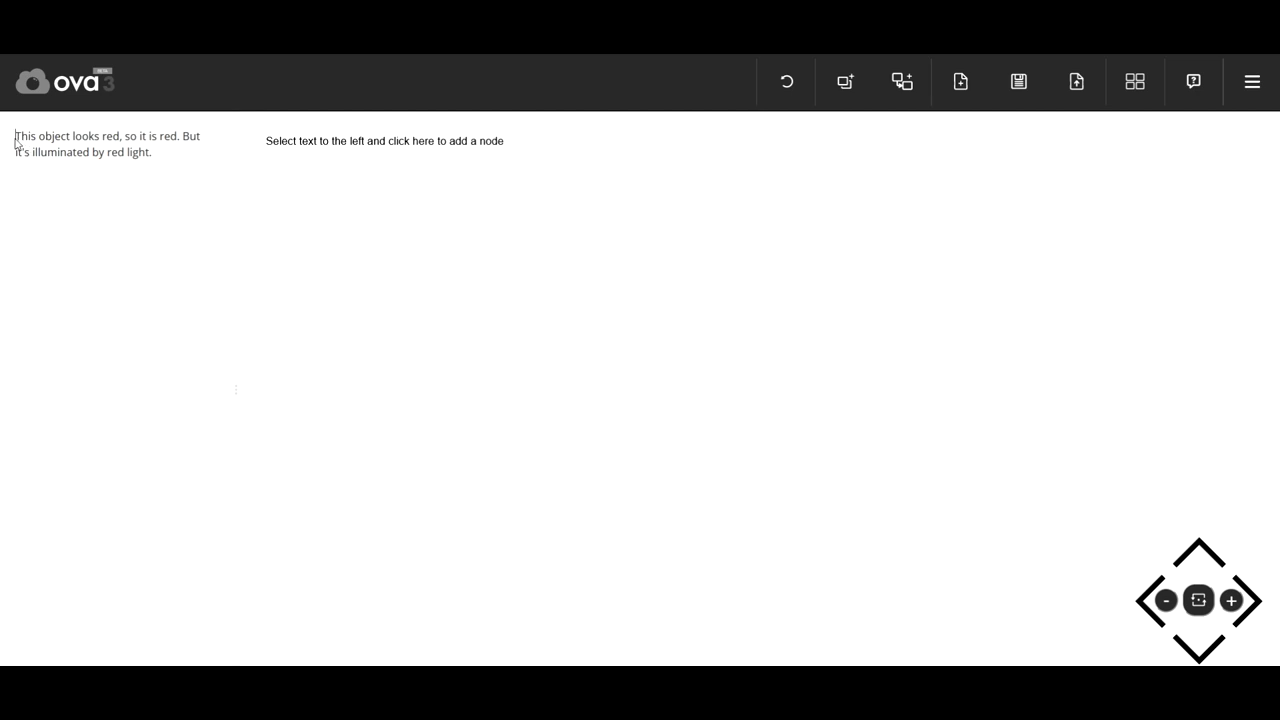
Create nodes for 'This object looks red' and 'it is red' from the passage text.
{"action": "left_click_drag", "start_coordinate": [17, 136], "coordinate": [118, 136]}
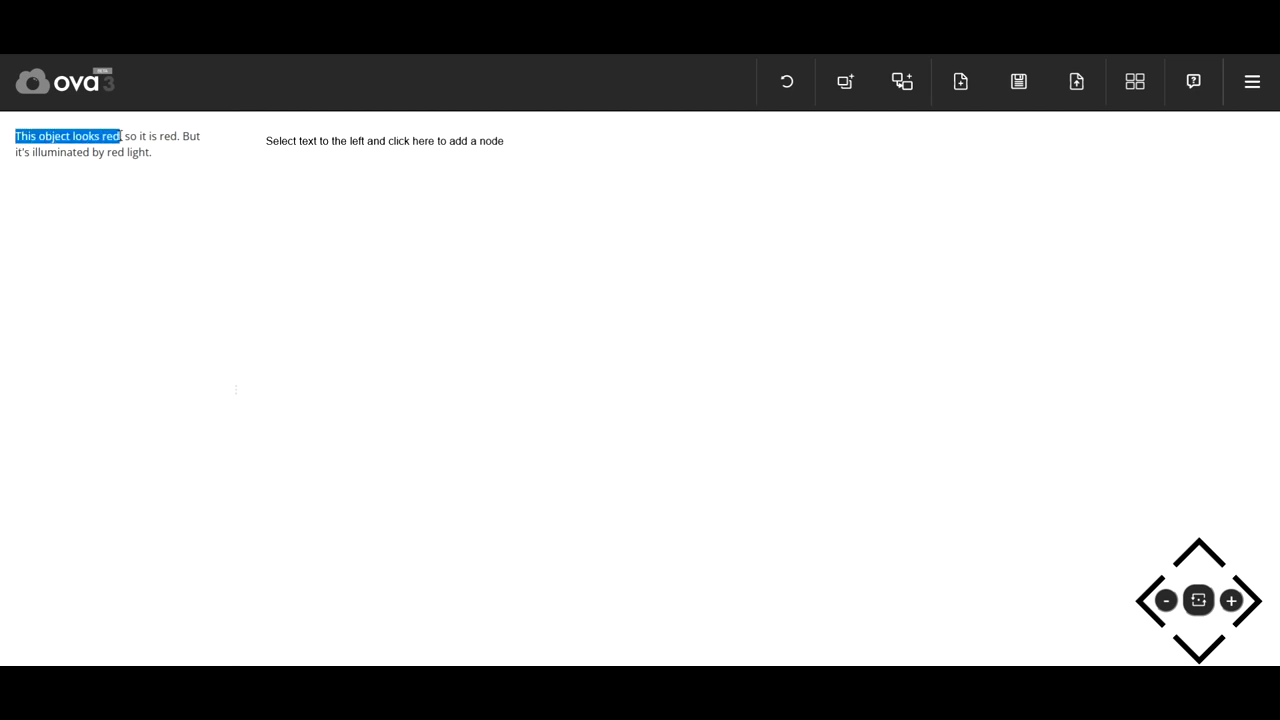
{"action": "mouse_move", "coordinate": [646, 224]}
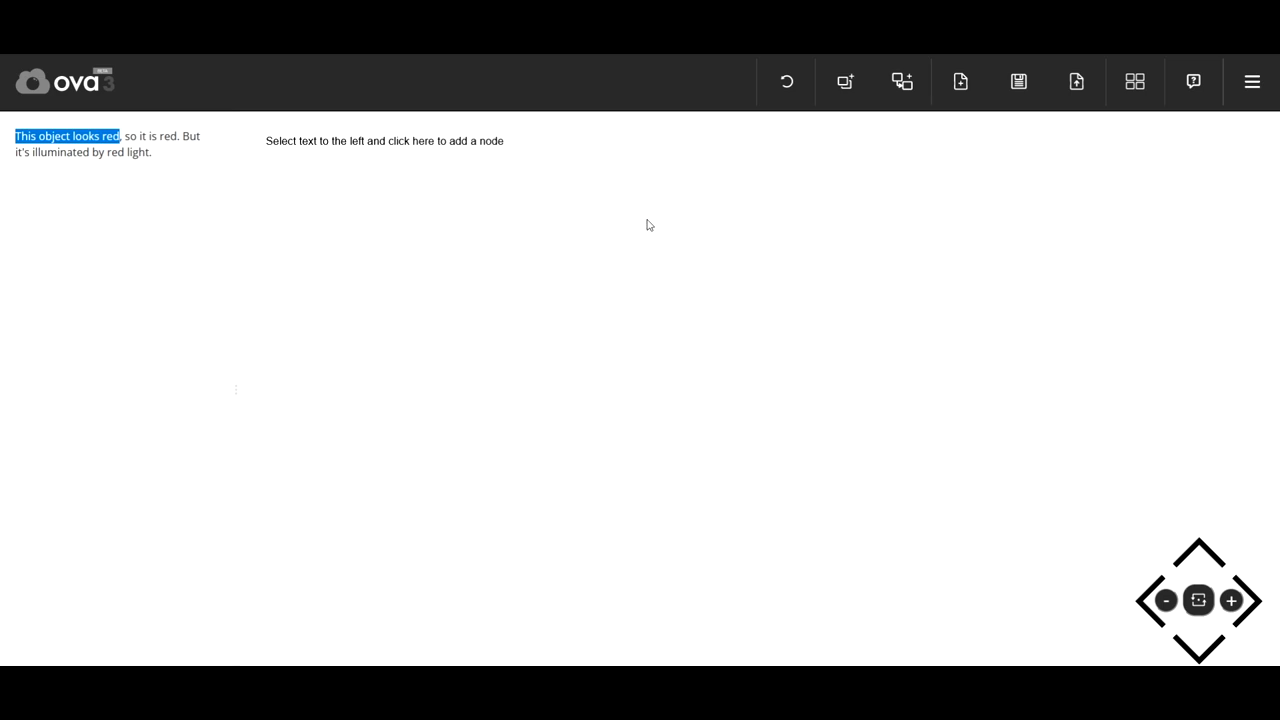
{"action": "left_click", "coordinate": [383, 140]}
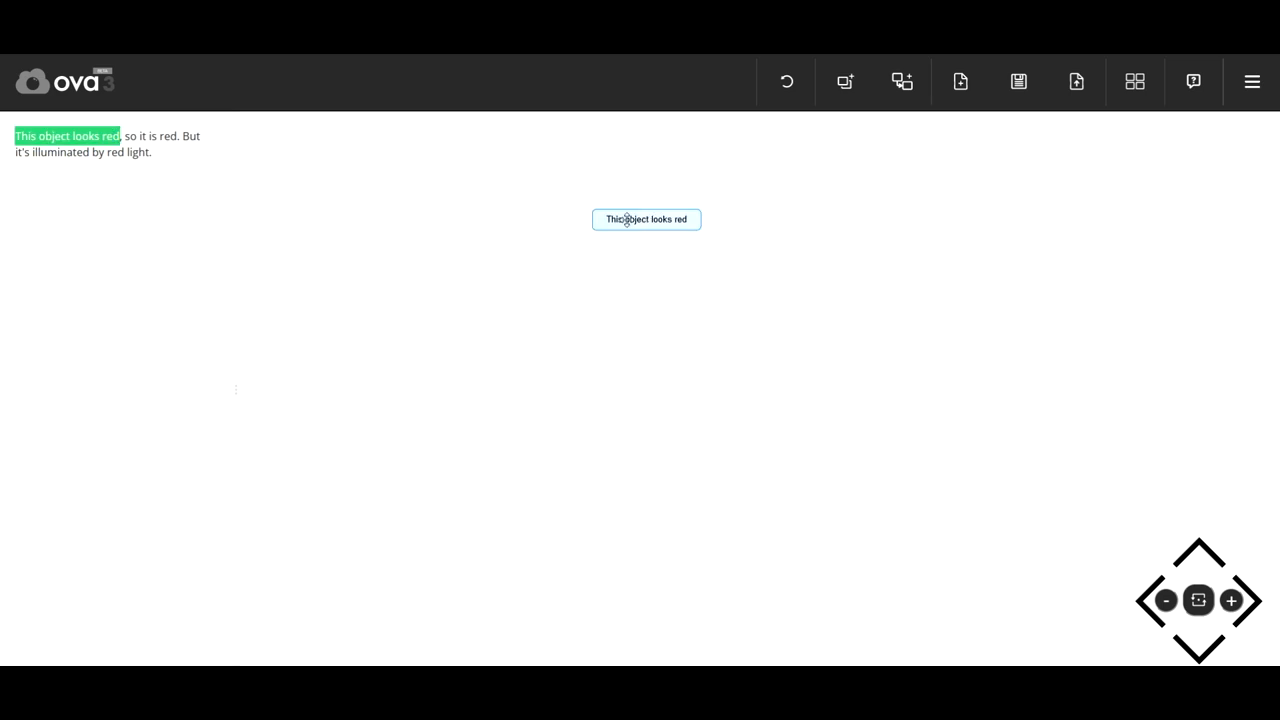
{"action": "double_click", "coordinate": [147, 136]}
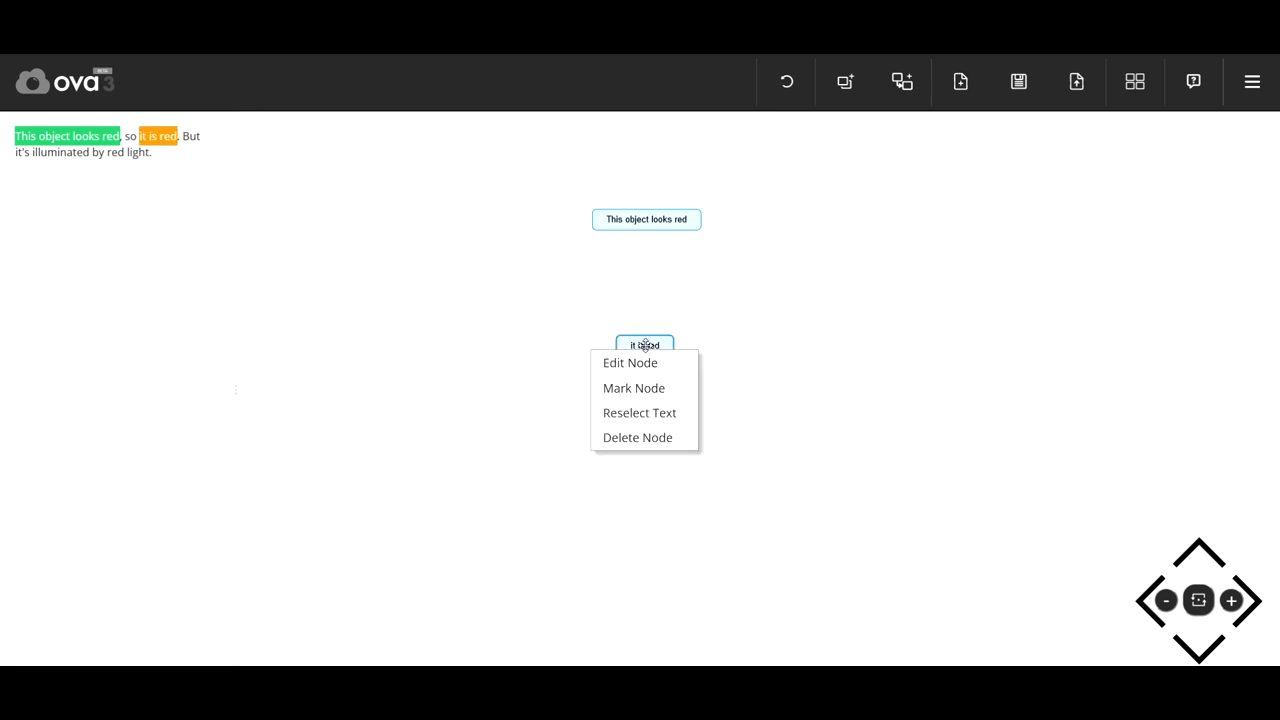
Edit the 'it is red' node's text to 'the object is red' and save.
{"action": "left_click", "coordinate": [630, 362]}
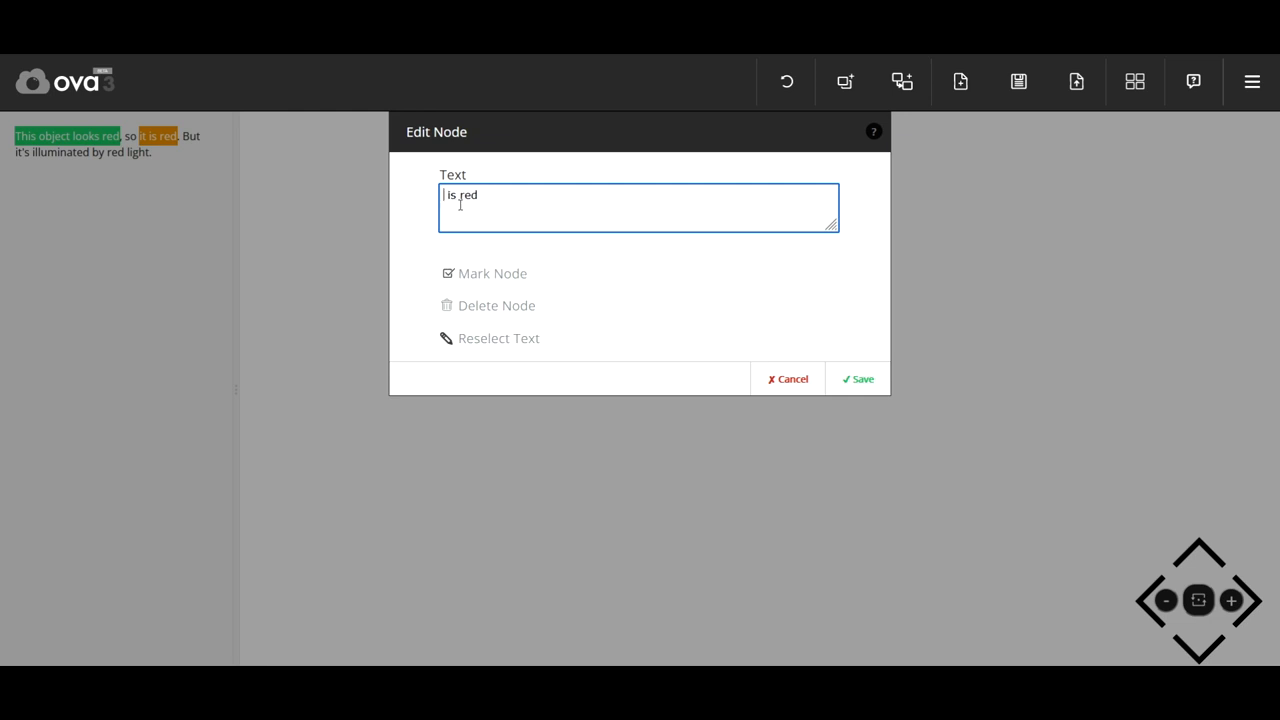
{"action": "type", "text": "the object"}
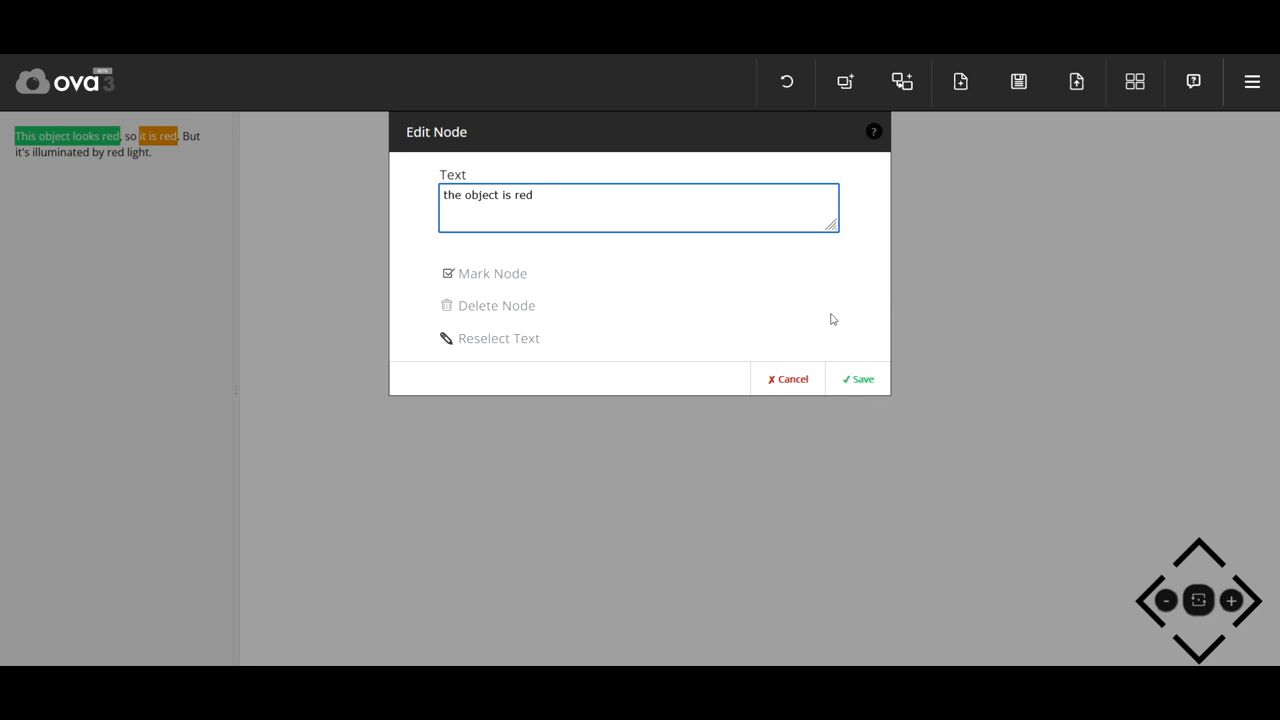
{"action": "left_click", "coordinate": [857, 378]}
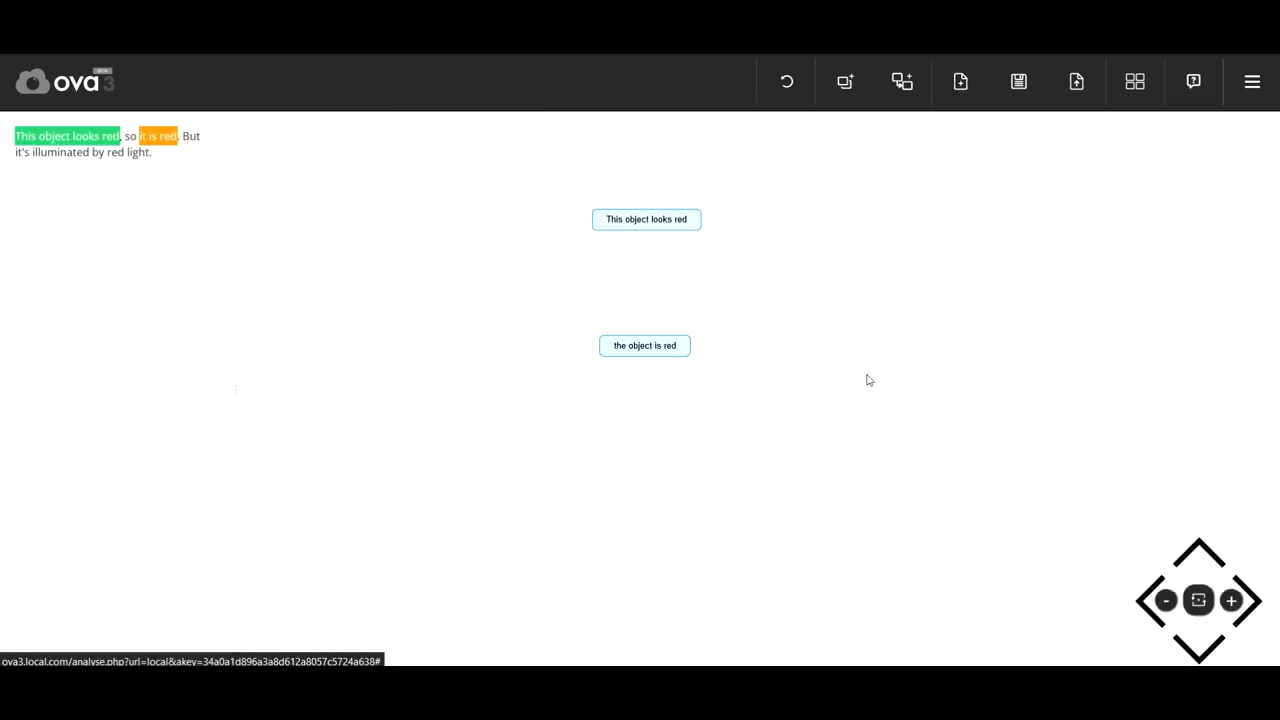
Link the premise to the conclusion and select 'it's illuminated by red light' for a node.
{"action": "left_click", "coordinate": [901, 82]}
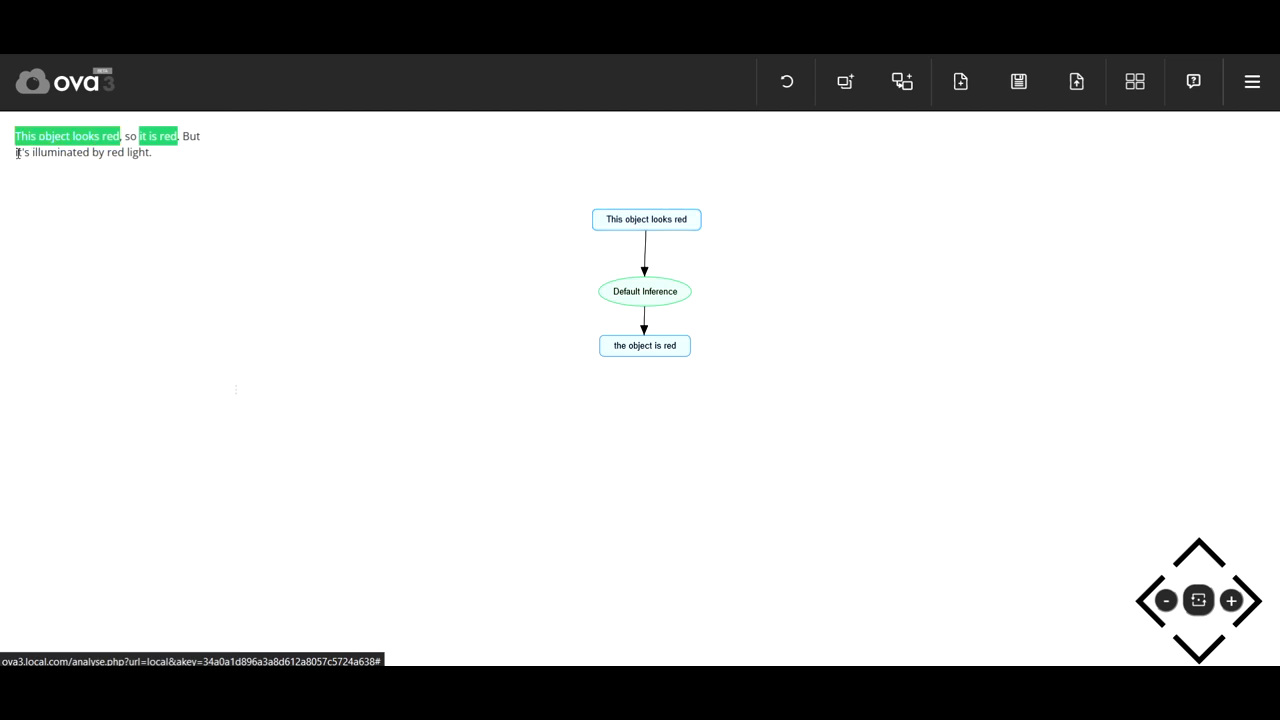
{"action": "left_click_drag", "start_coordinate": [14, 152], "coordinate": [152, 152]}
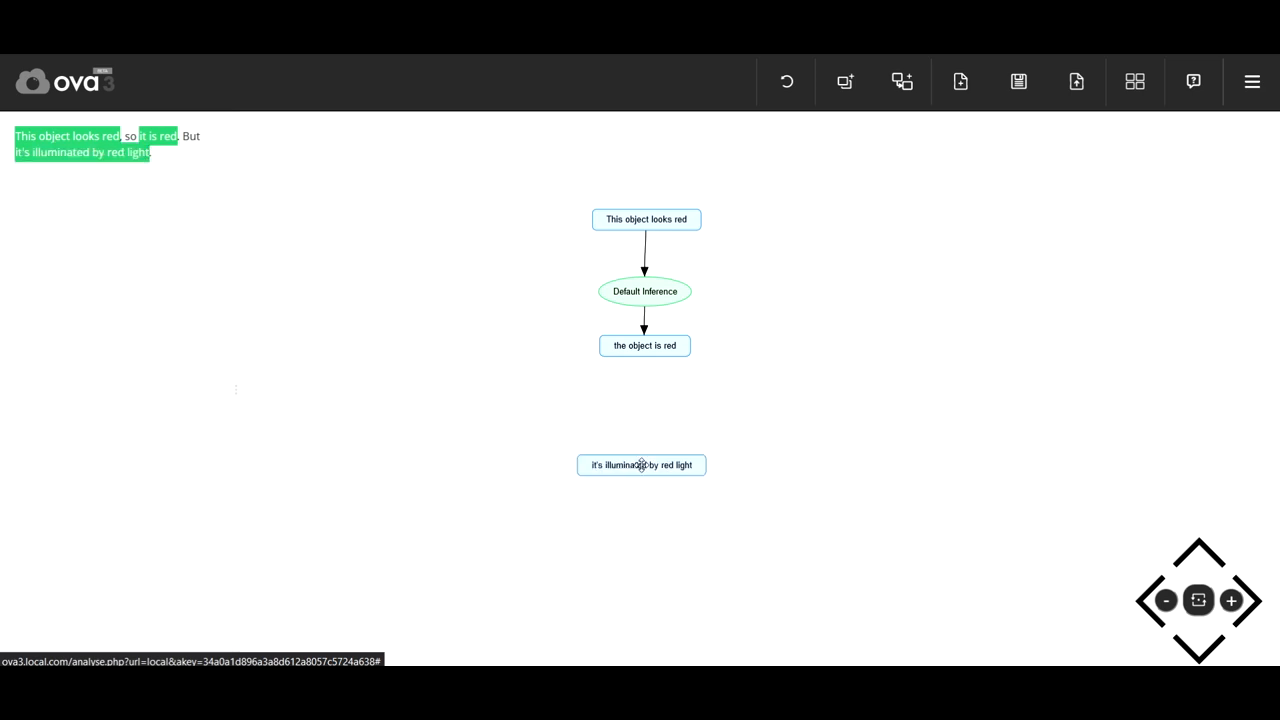
Reword the new node to 'the object is illuminated by red light' and save.
{"action": "double_click", "coordinate": [641, 464]}
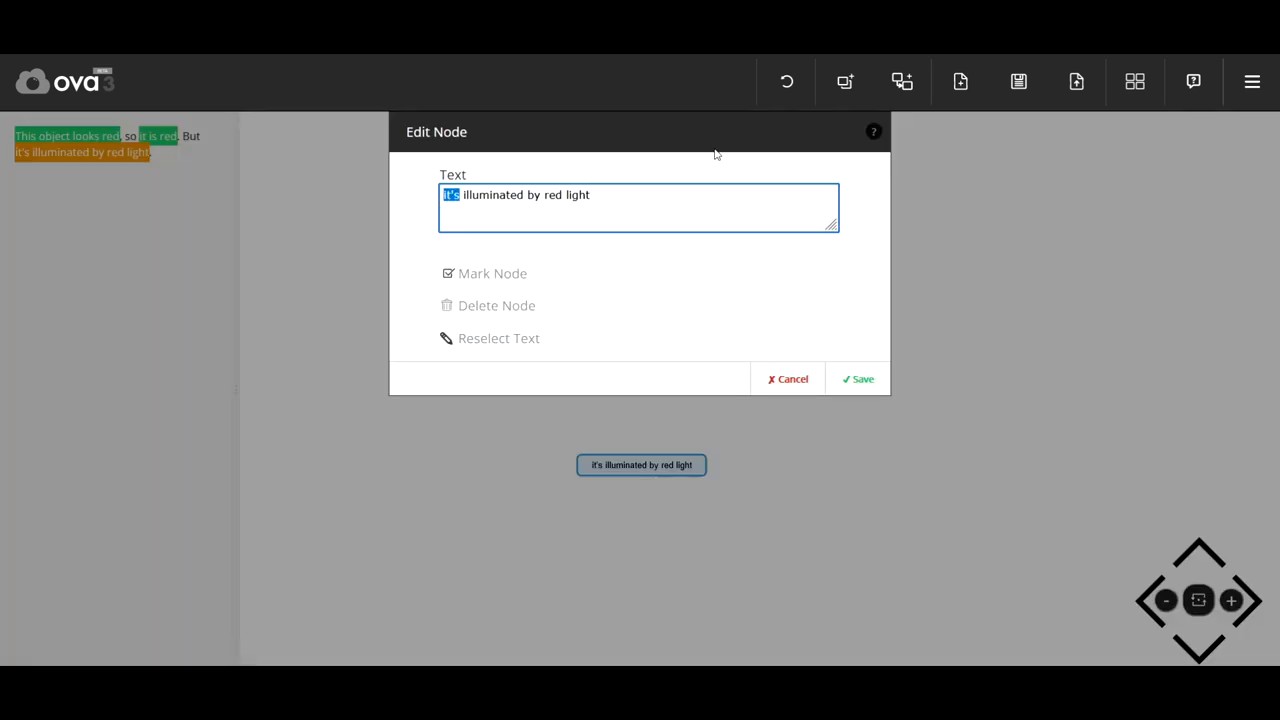
{"action": "type", "text": "the object"}
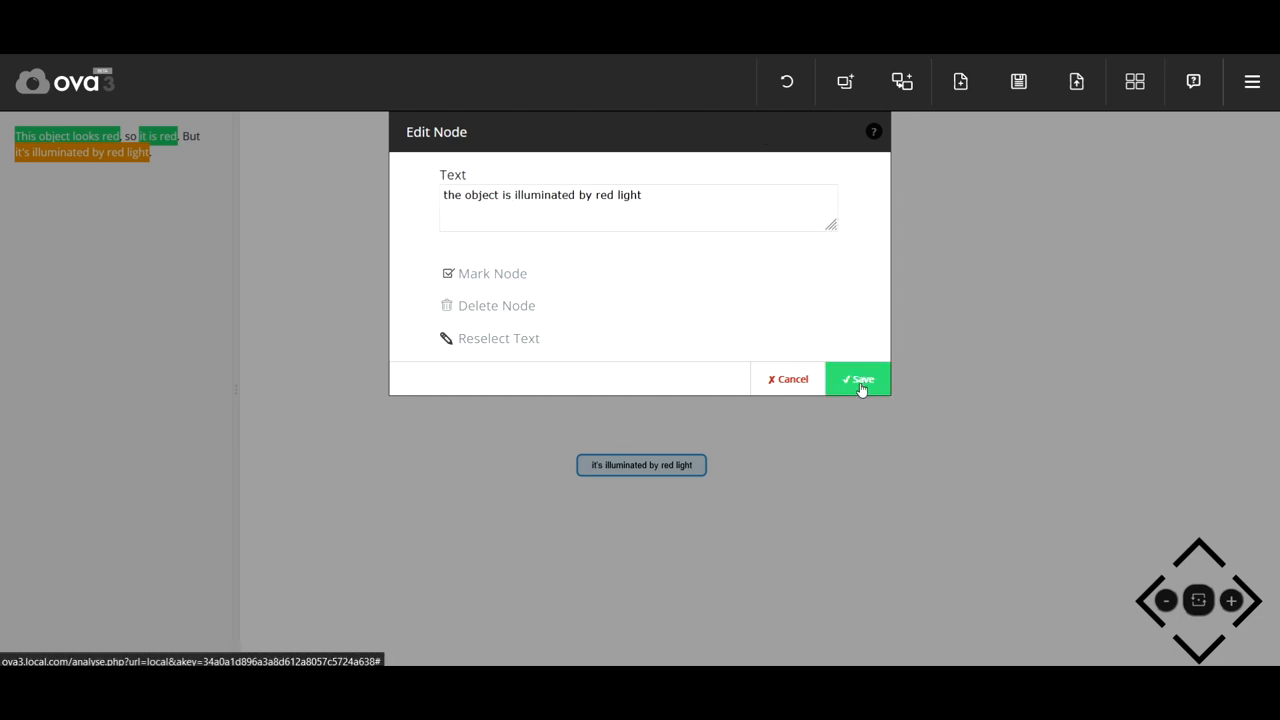
{"action": "left_click", "coordinate": [858, 378]}
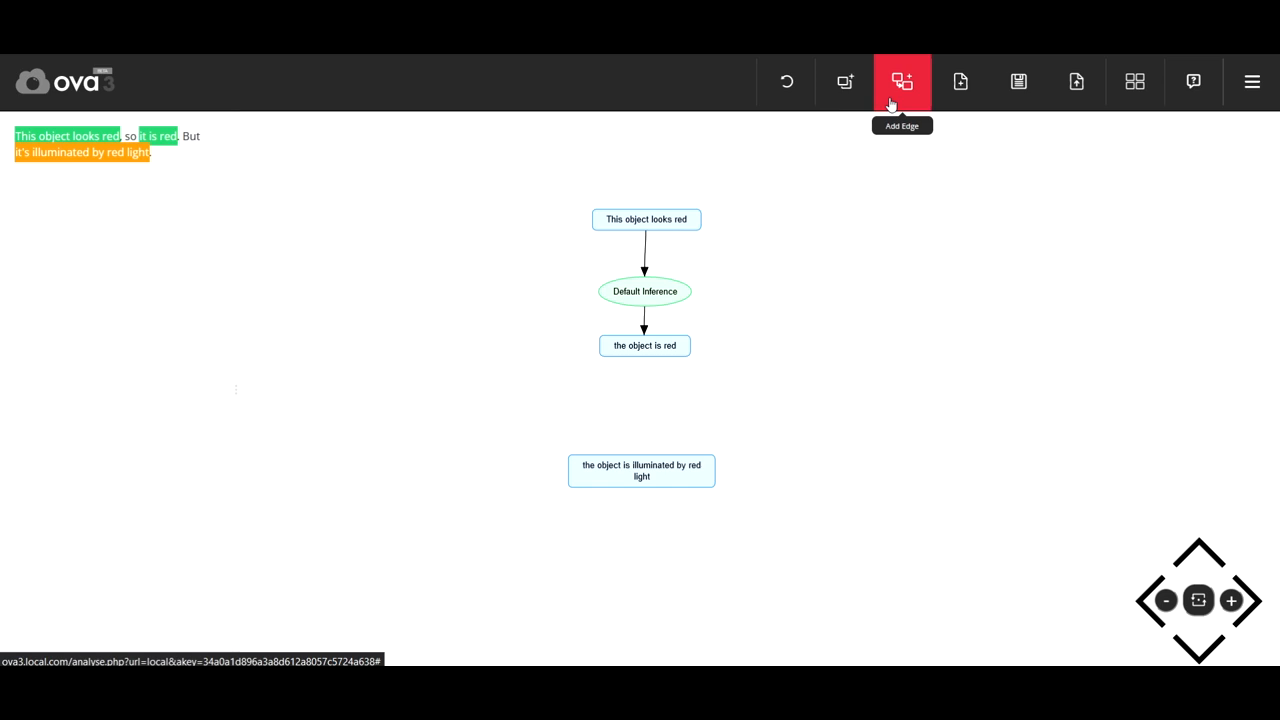